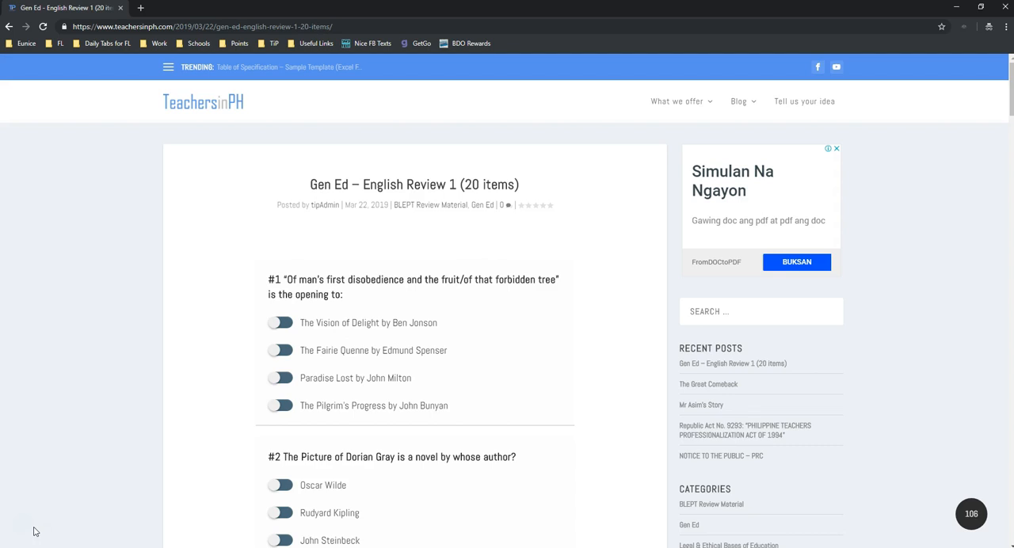
{"action": "mouse_move", "coordinate": [388, 512]}
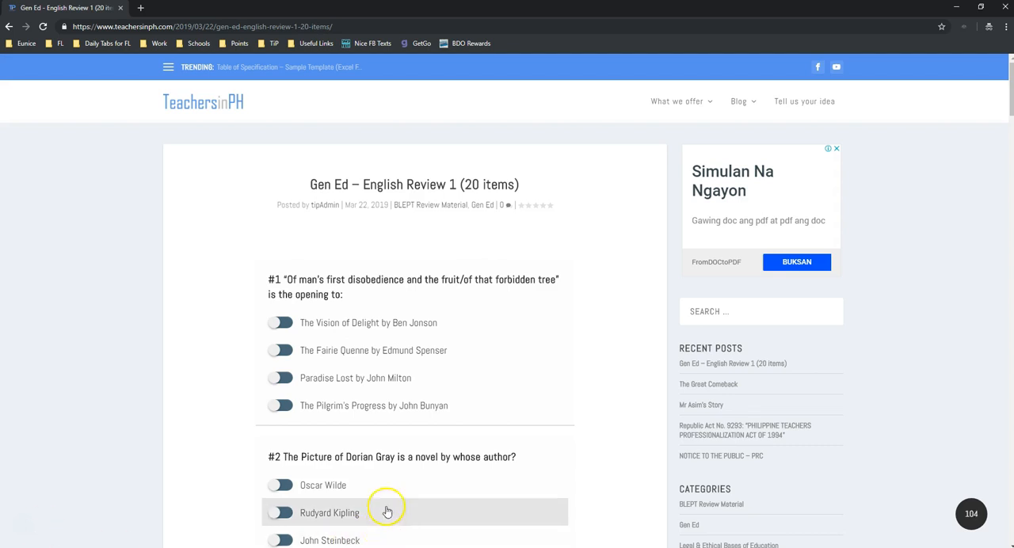
{"action": "mouse_move", "coordinate": [323, 436]}
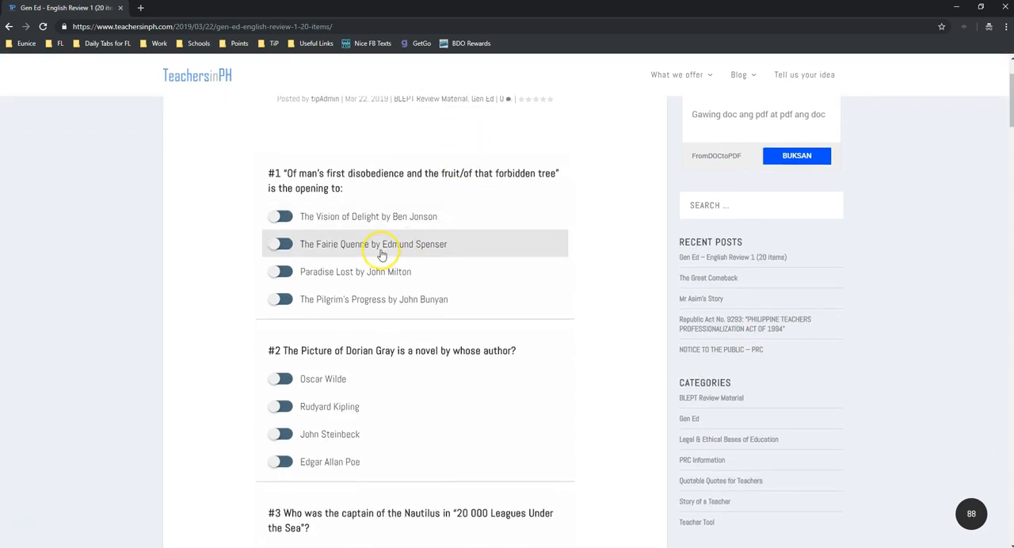
Work down the quiz choosing answers, e.g. Oscar Wilde (#2), The Mishnah (#4), Sophocles (#7).
{"action": "scroll", "scroll_direction": "down", "scroll_amount": 3}
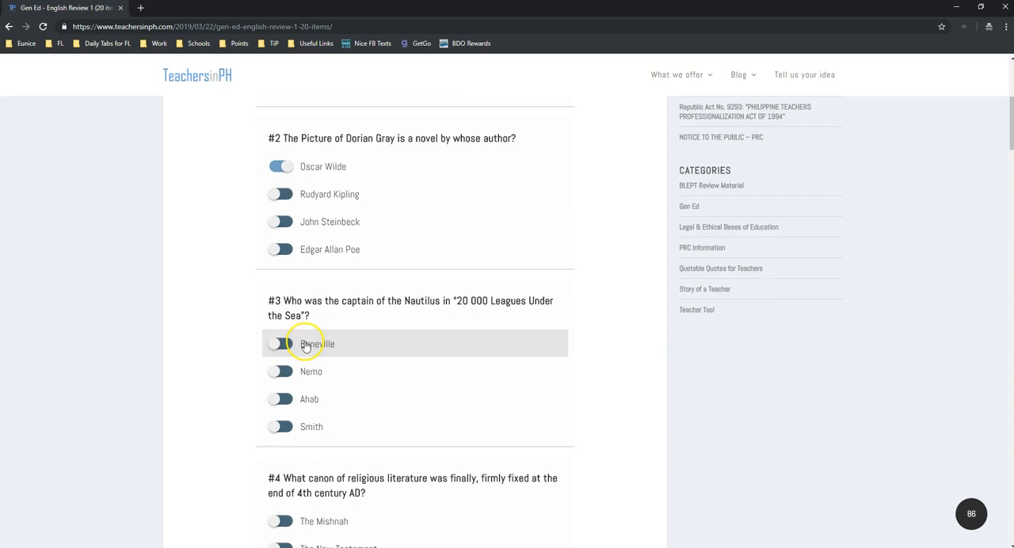
{"action": "scroll", "scroll_direction": "down", "scroll_amount": 3}
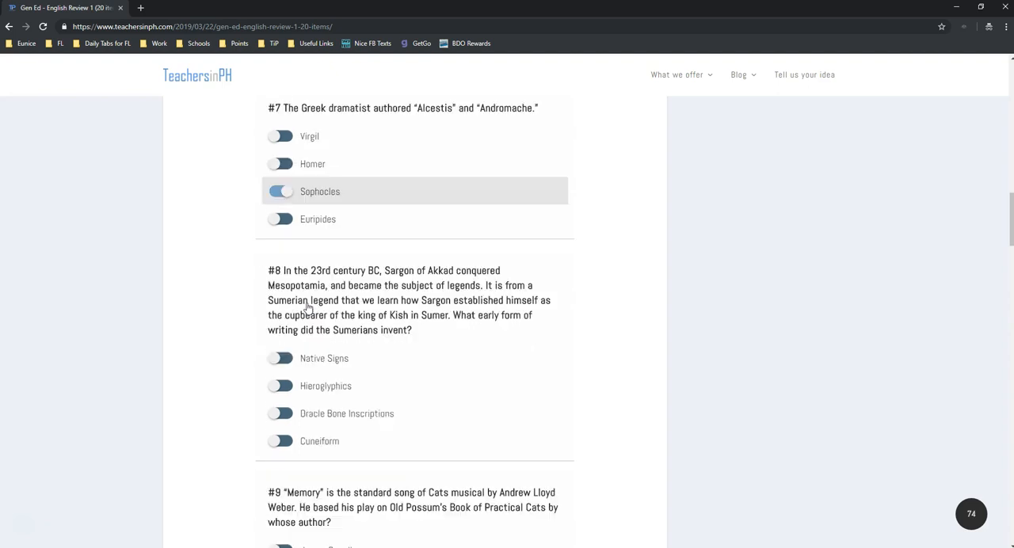
{"action": "scroll", "scroll_direction": "down", "scroll_amount": 3}
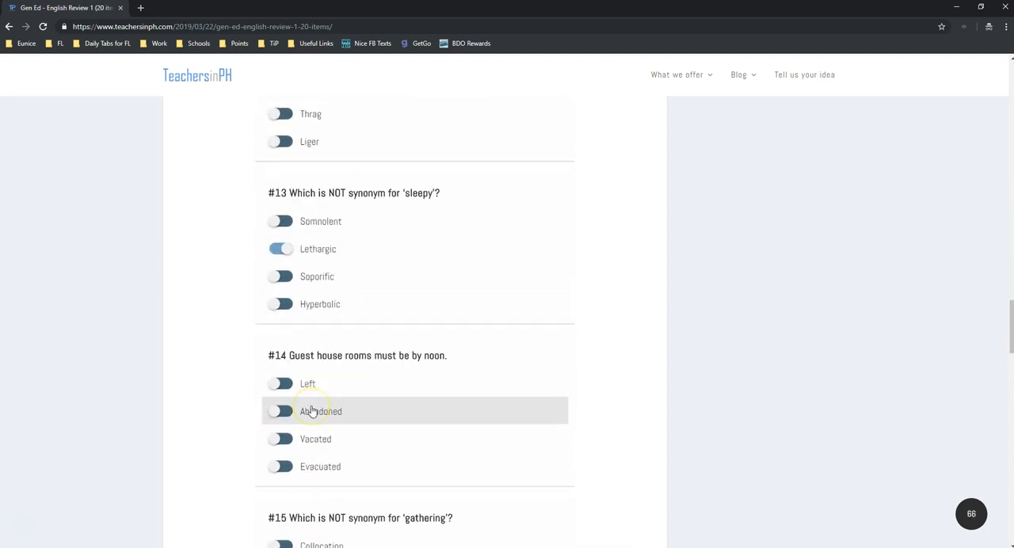
{"action": "scroll", "scroll_direction": "down", "scroll_amount": 3}
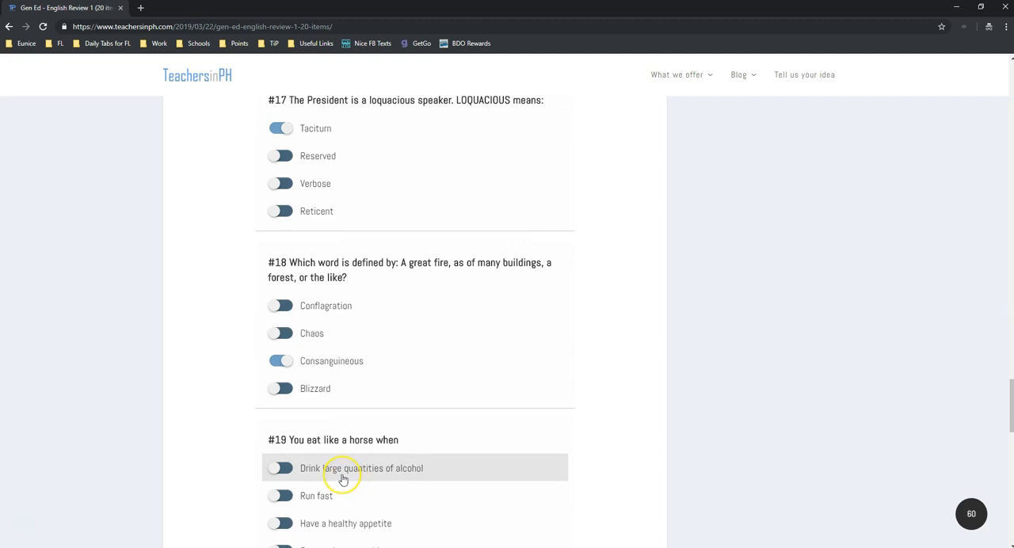
{"action": "scroll", "scroll_direction": "down", "scroll_amount": 3}
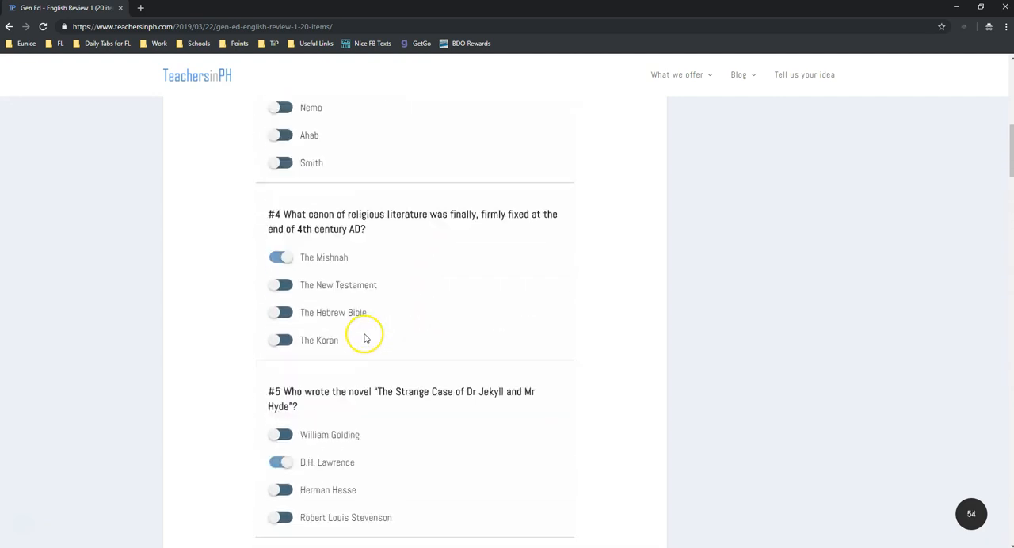
Switch #2 to Rudyard Kipling and #4 to The Hebrew Bible; answer #19 Run fast, #20 Negate.
{"action": "scroll", "scroll_direction": "up", "scroll_amount": 3}
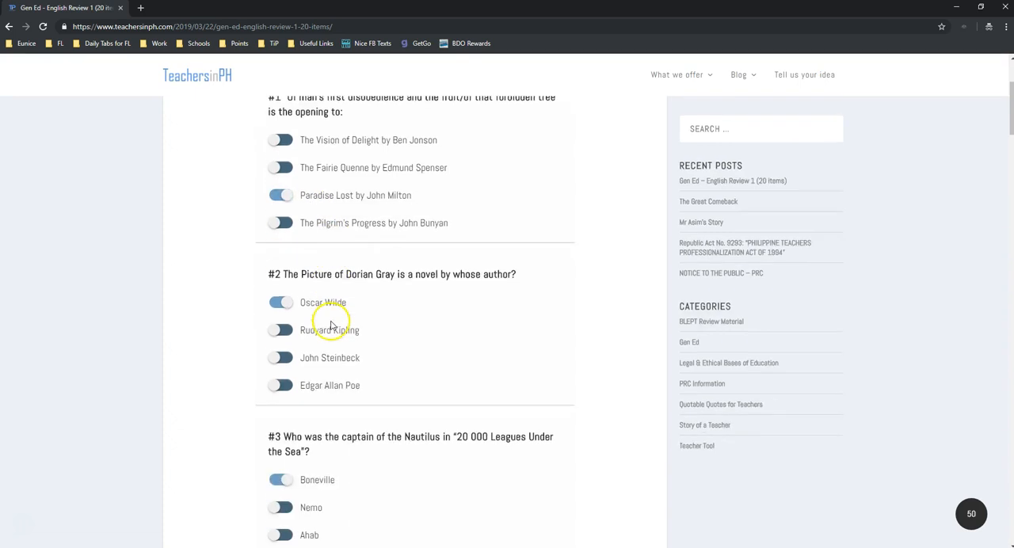
{"action": "scroll", "scroll_direction": "down", "scroll_amount": 3}
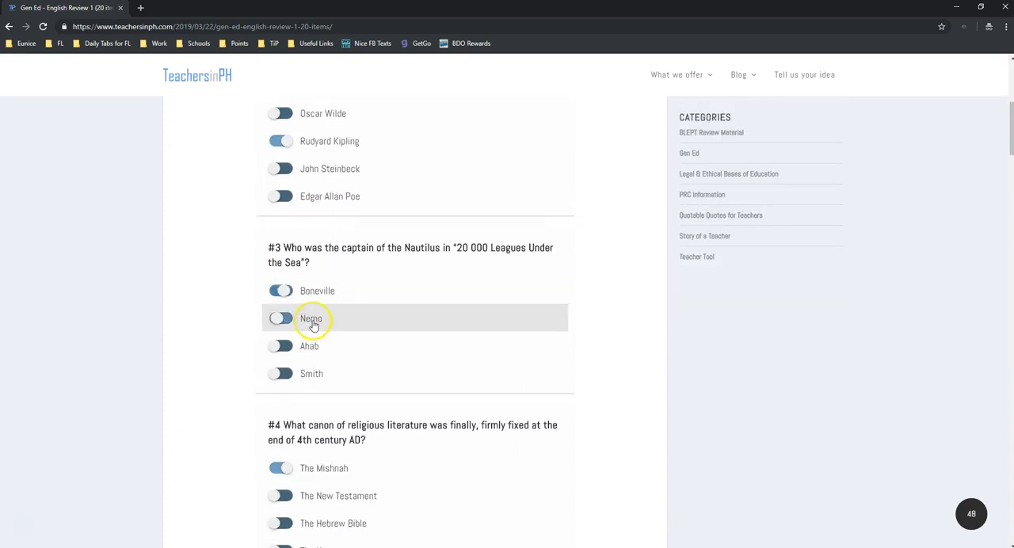
{"action": "scroll", "scroll_direction": "down", "scroll_amount": 3}
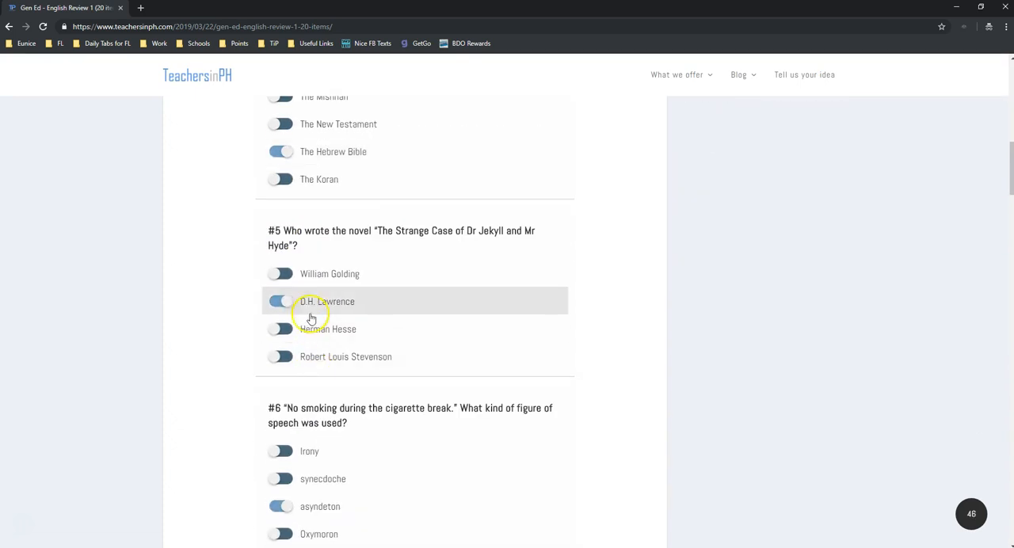
{"action": "left_click", "coordinate": [281, 451]}
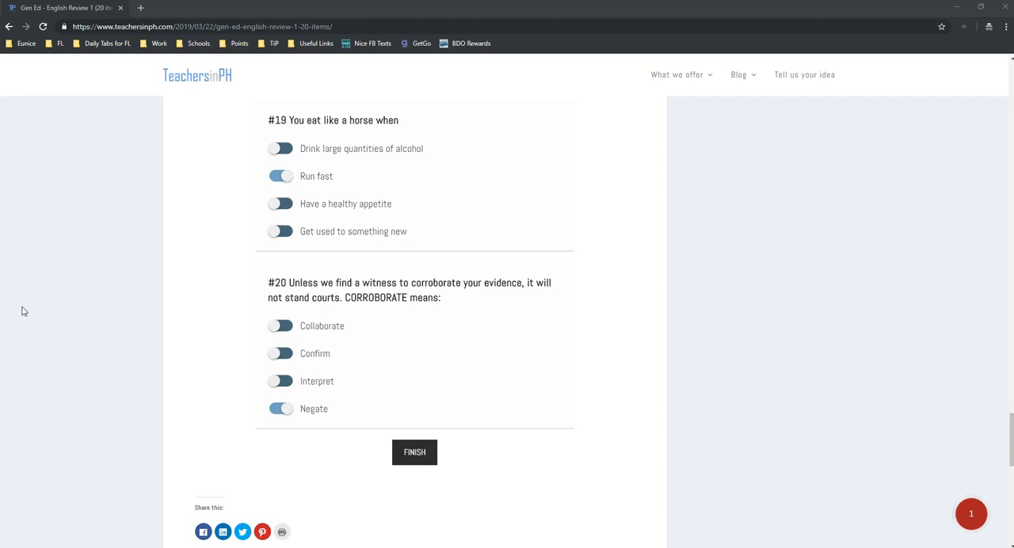
Submit with FINISH and review the 4 / 20 result and marked answers.
{"action": "left_click", "coordinate": [415, 452]}
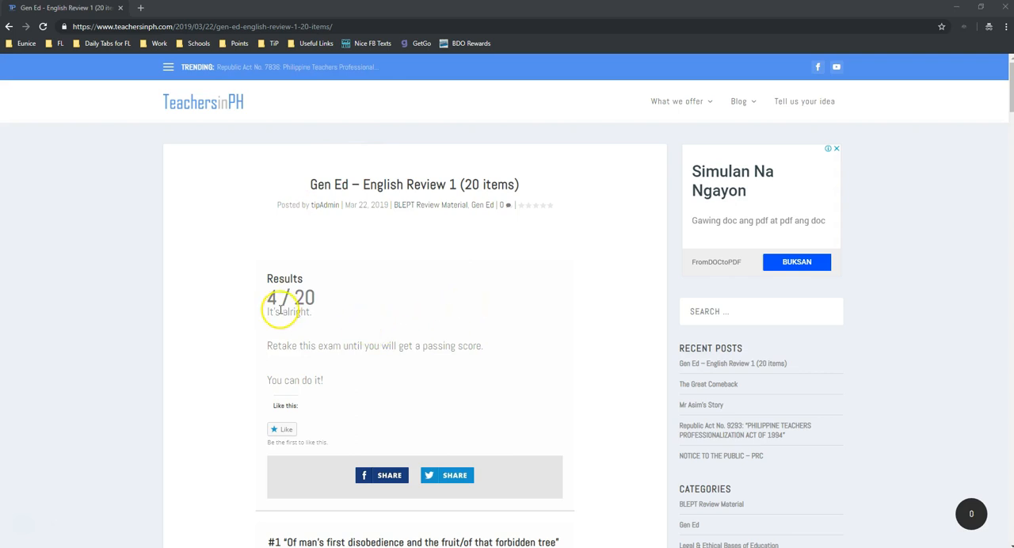
{"action": "scroll", "scroll_direction": "down", "scroll_amount": 3}
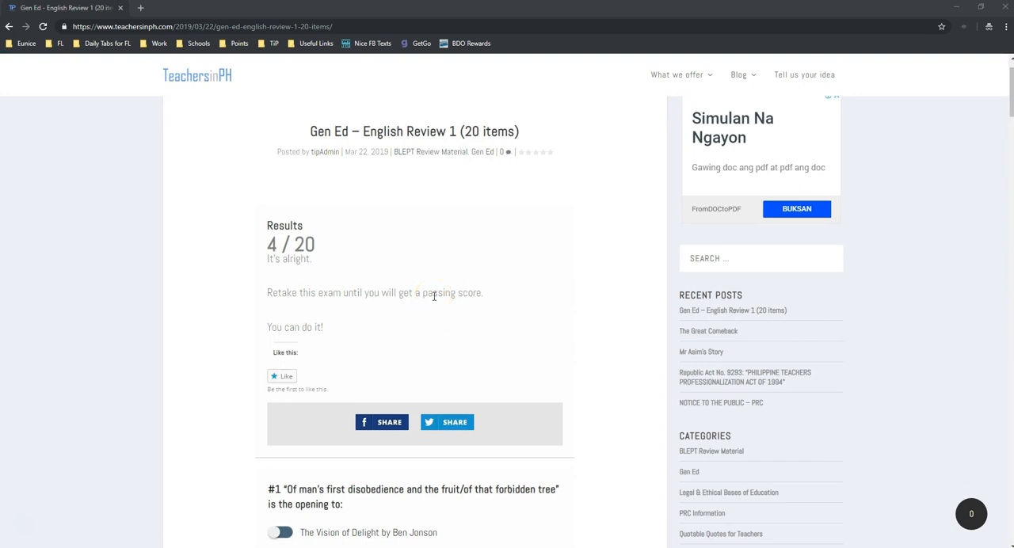
{"action": "left_click", "coordinate": [282, 483]}
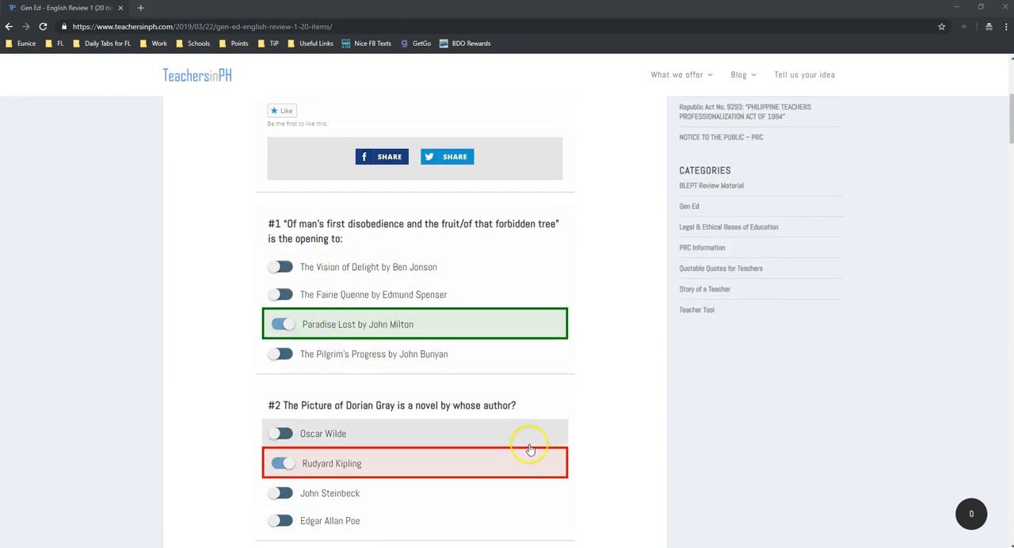
{"action": "mouse_move", "coordinate": [534, 333]}
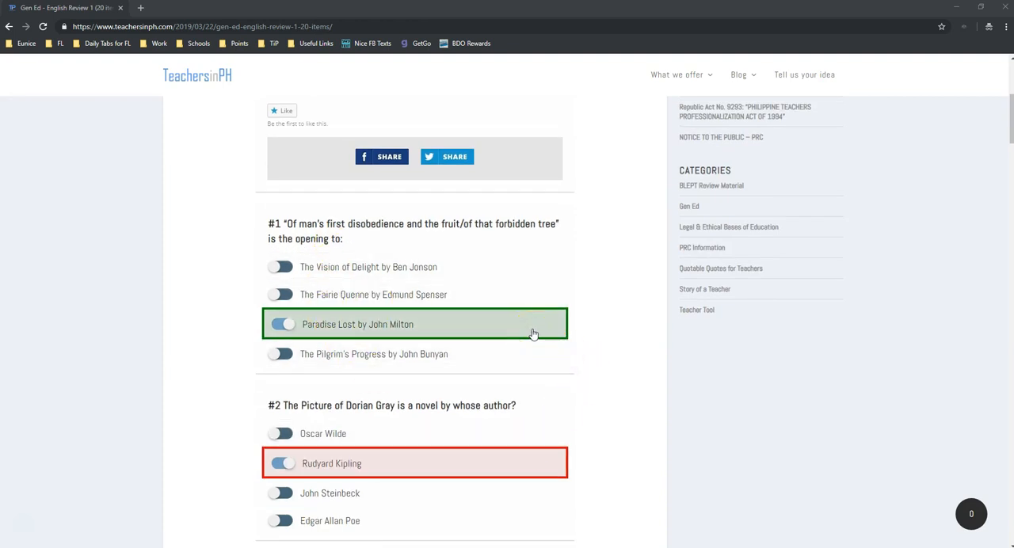
{"action": "scroll", "scroll_direction": "down", "scroll_amount": 3}
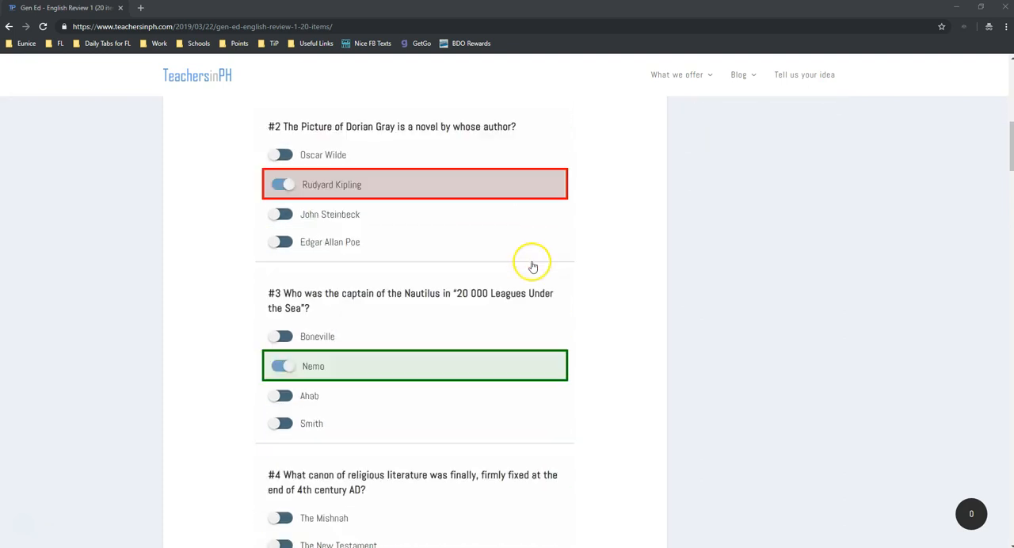
{"action": "scroll", "scroll_direction": "down", "scroll_amount": 3}
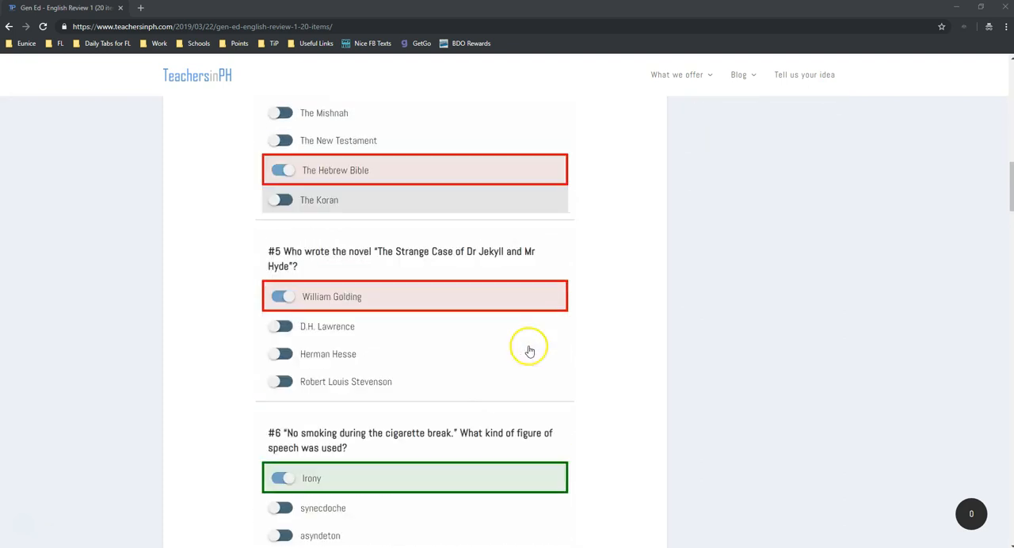